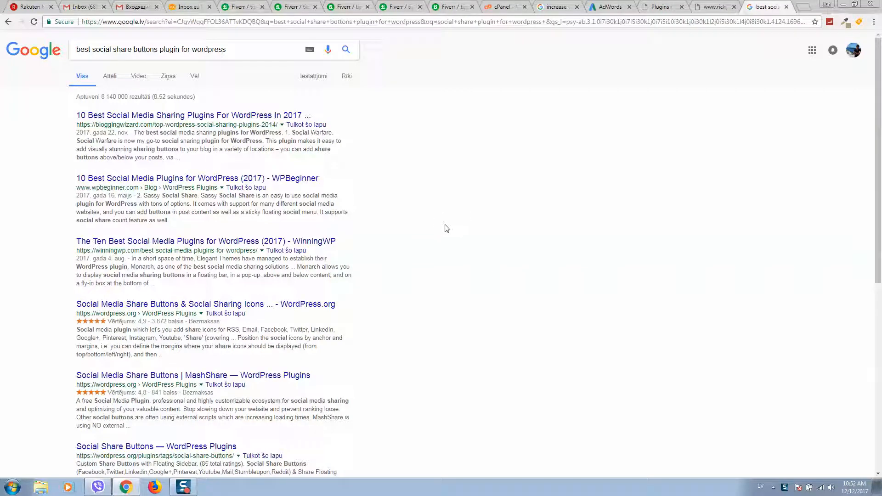
{"action": "mouse_move", "coordinate": [461, 171]}
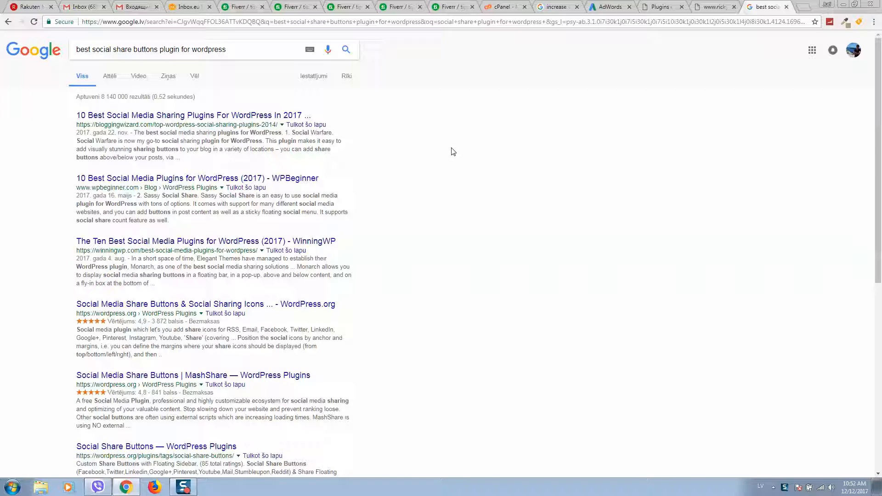
Step: Return from the Google results to the site's WordPress Plugins admin page
{"action": "left_click", "coordinate": [659, 7]}
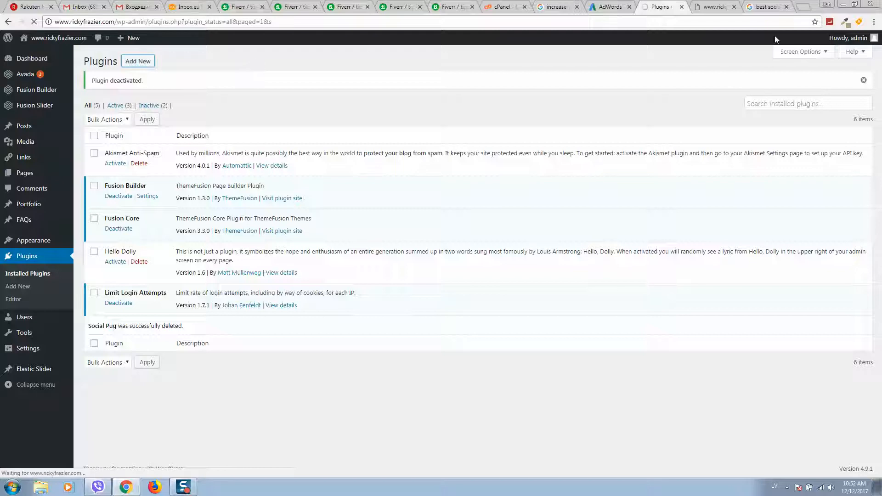
Step: Search Add New plugins for 'social pug' and install Social Share Buttons – Social Pug
{"action": "left_click", "coordinate": [18, 287]}
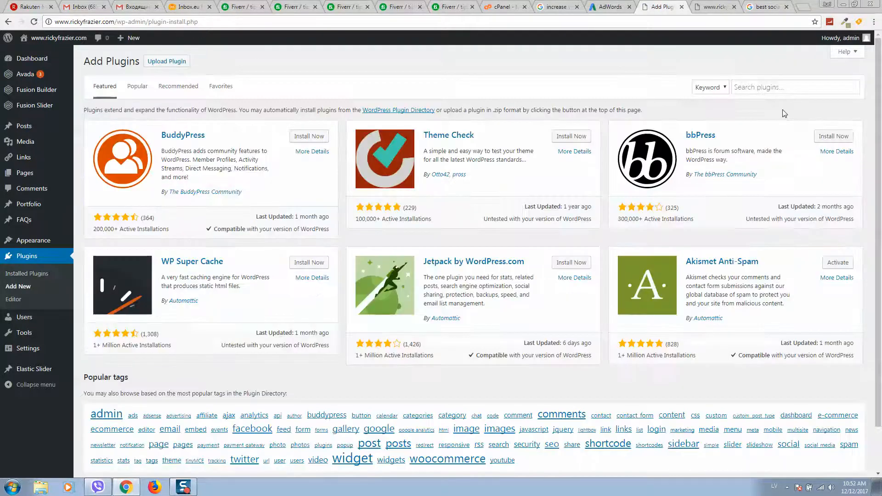
{"action": "type", "text": "soc"}
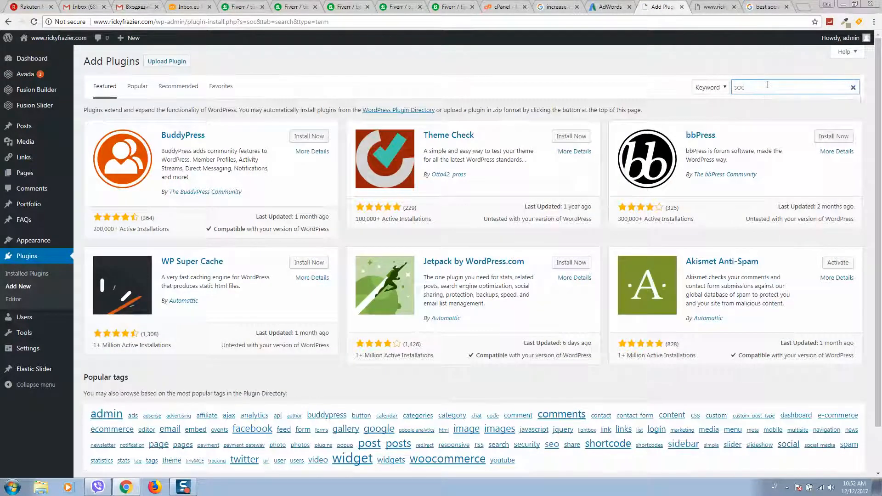
{"action": "type", "text": "social pug"}
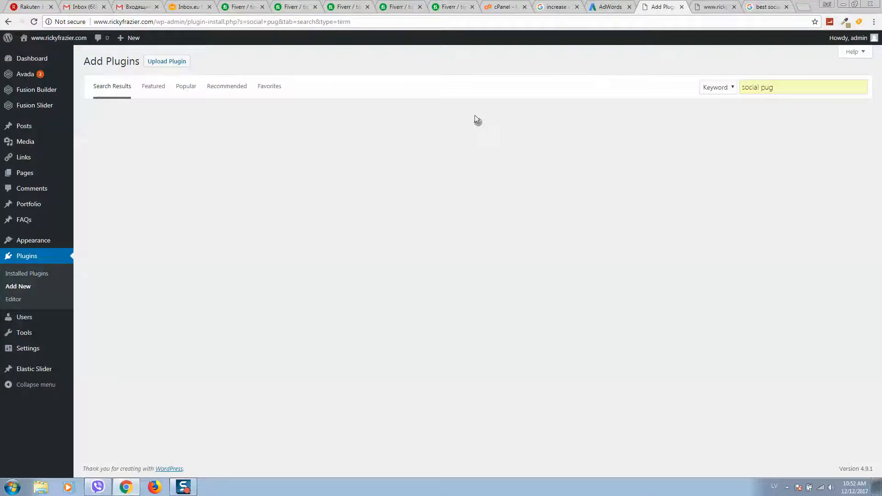
{"action": "left_click", "coordinate": [307, 134]}
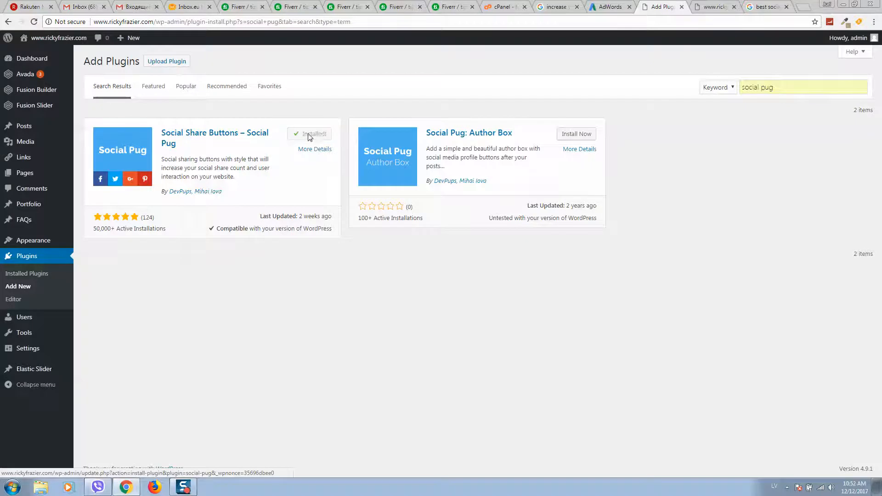
Step: Activate Social Pug and switch on its Floating Sidebar share tool in the settings
{"action": "left_click", "coordinate": [308, 134]}
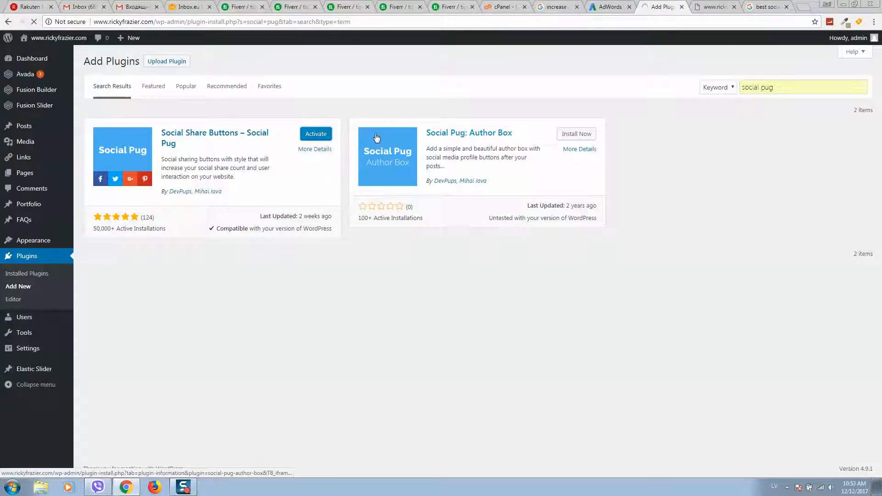
{"action": "left_click", "coordinate": [316, 134]}
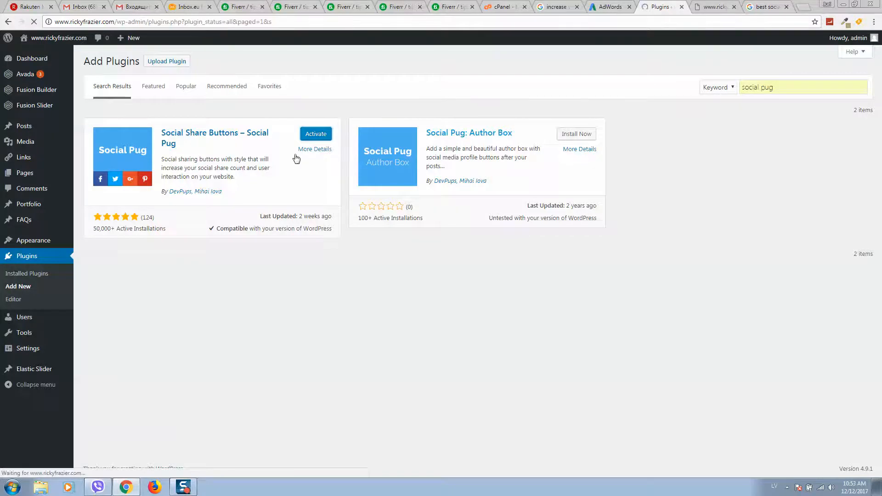
{"action": "left_click", "coordinate": [316, 134]}
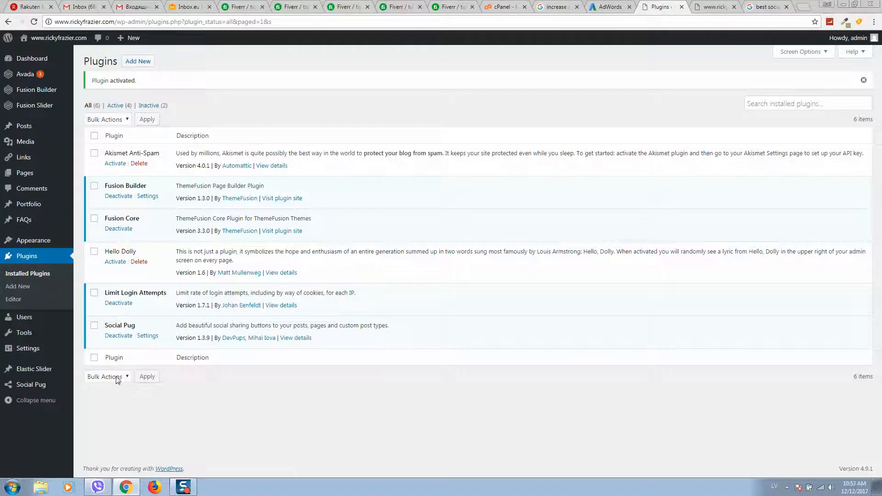
{"action": "left_click", "coordinate": [147, 336]}
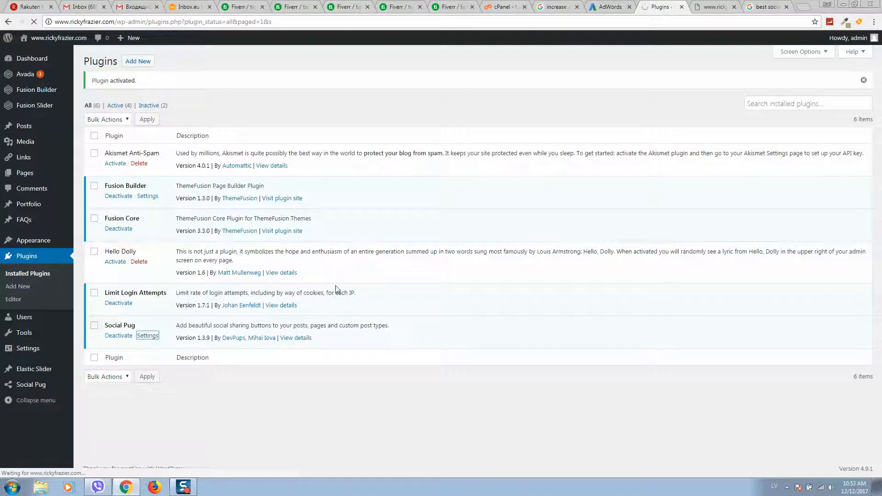
{"action": "left_click", "coordinate": [147, 335]}
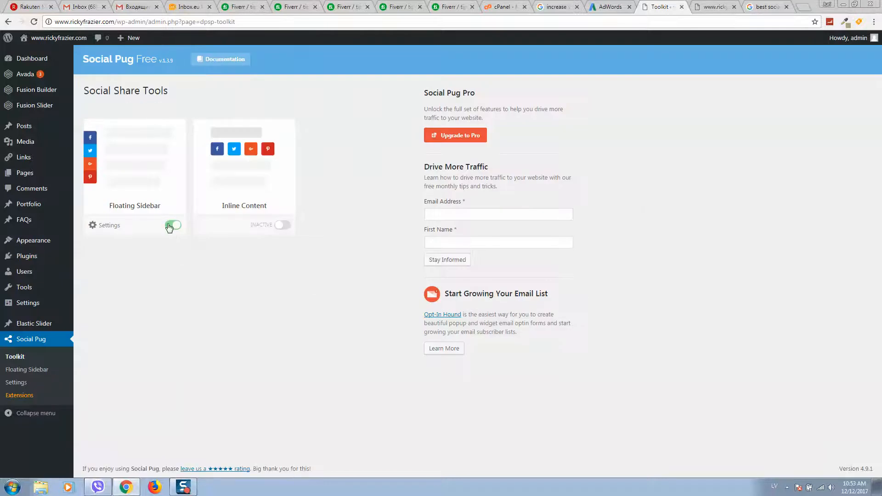
Step: Reach the Configure Sidebar Sharing Buttons page for the Floating Sidebar tool
{"action": "left_click", "coordinate": [172, 225]}
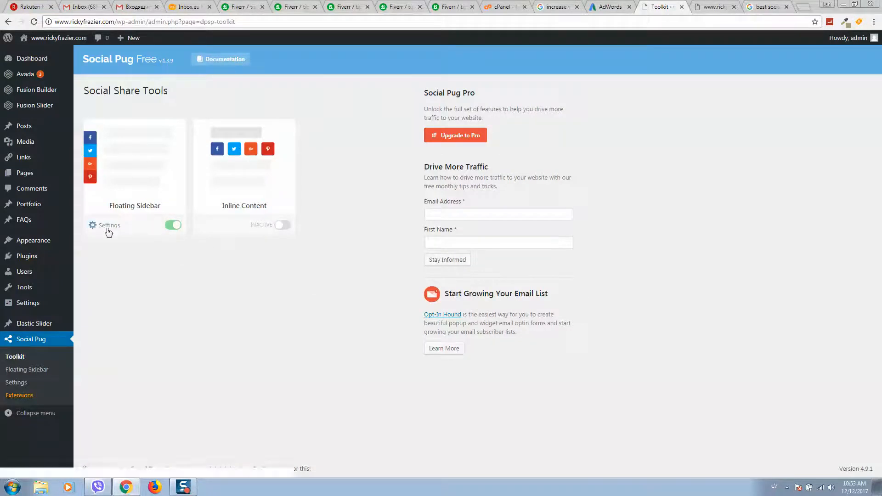
{"action": "left_click", "coordinate": [109, 225]}
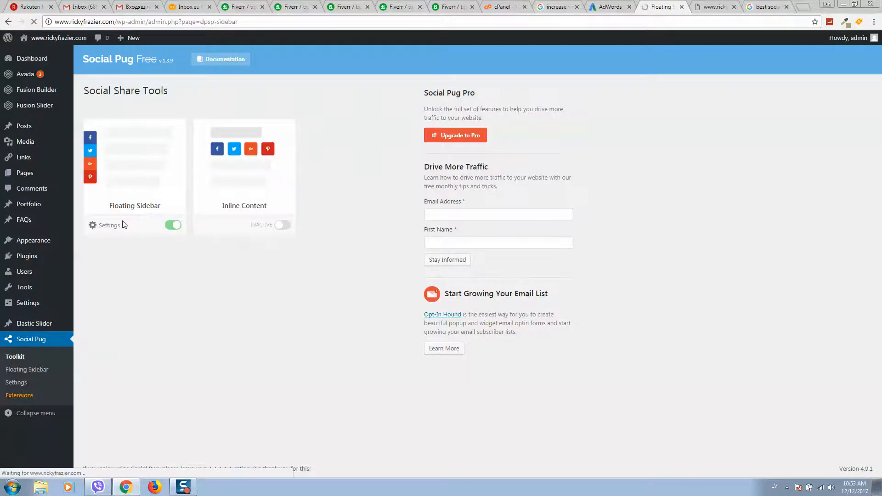
{"action": "left_click", "coordinate": [108, 225]}
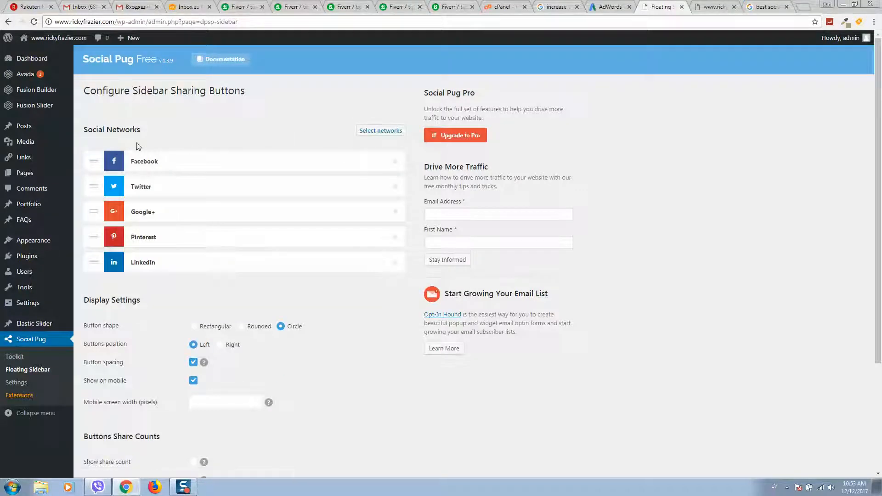
Step: Save the sidebar with Circle shape, Left position and all post types checked, then view the live site
{"action": "scroll", "scroll_direction": "down", "scroll_amount": 3}
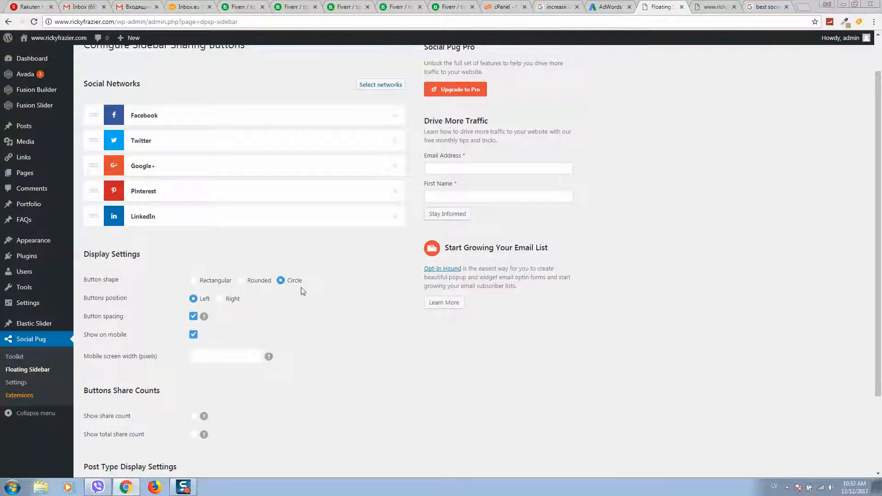
{"action": "scroll", "scroll_direction": "down", "scroll_amount": 3}
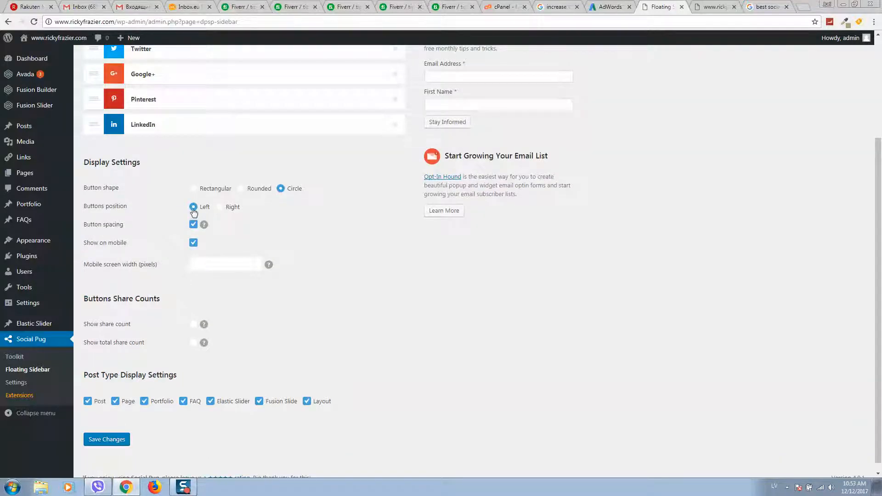
{"action": "scroll", "scroll_direction": "down", "scroll_amount": 3}
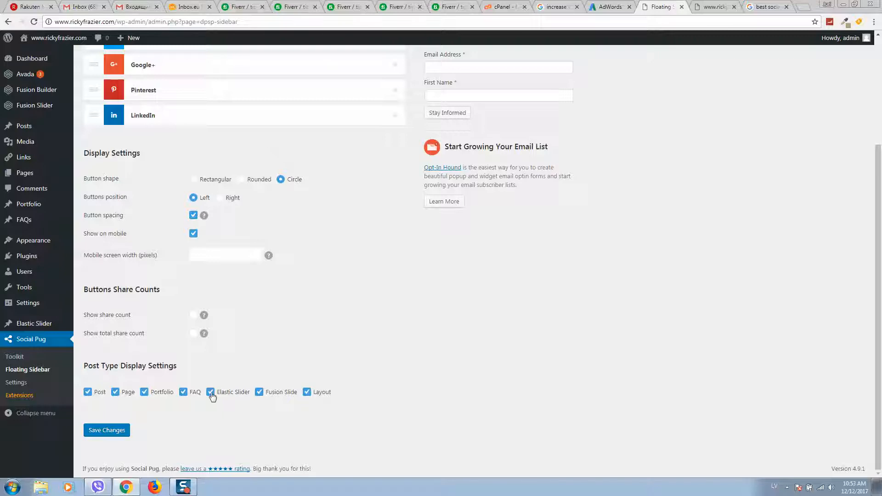
{"action": "left_click", "coordinate": [210, 391]}
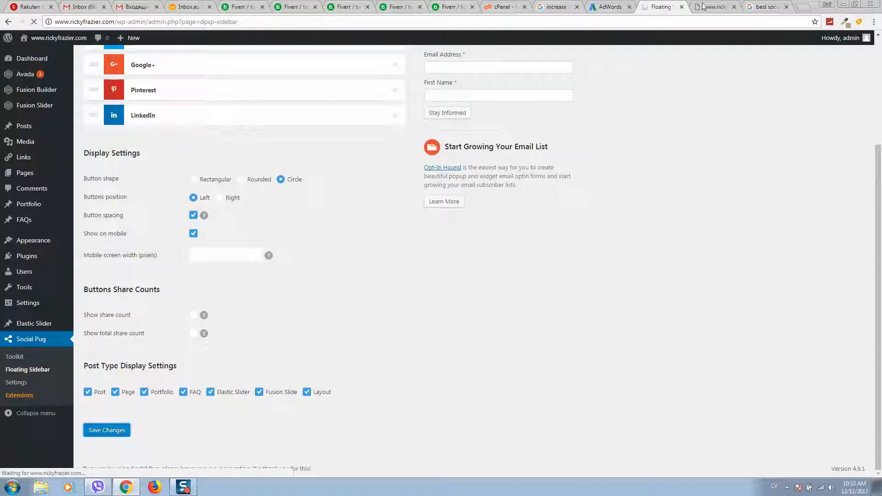
{"action": "left_click", "coordinate": [715, 6]}
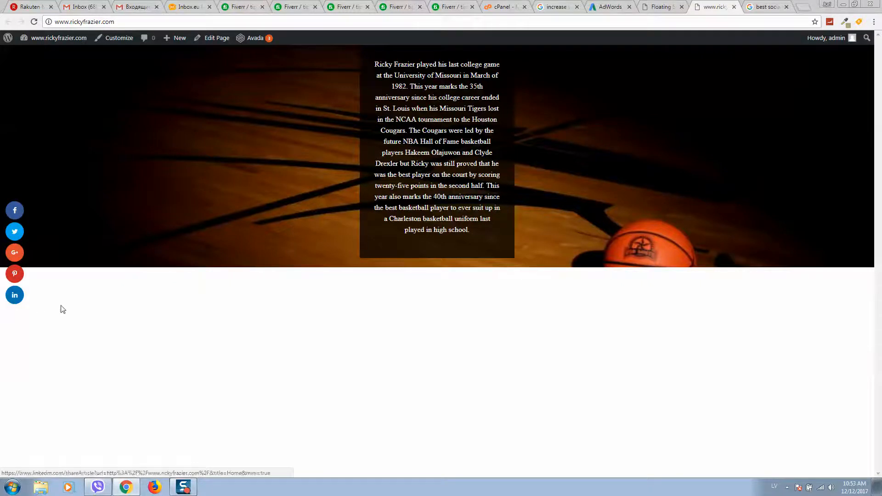
Step: Share the homepage via the floating Twitter button and close the prefilled tweet window
{"action": "left_click", "coordinate": [14, 232]}
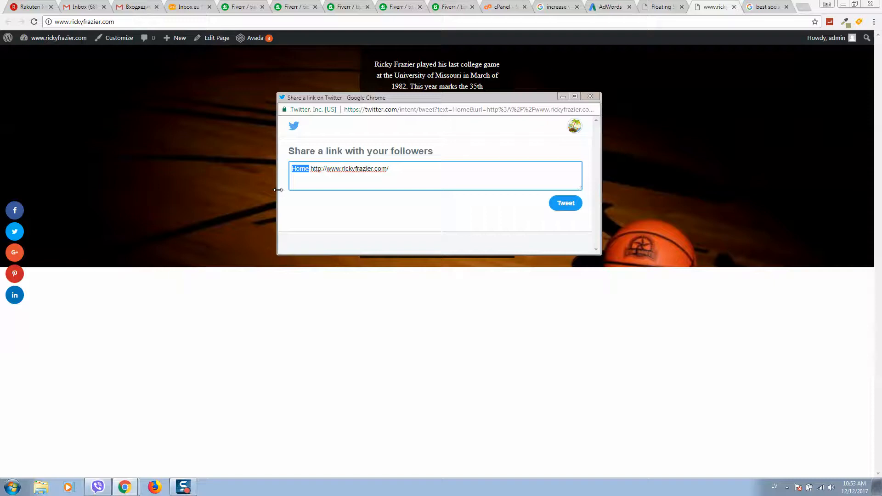
{"action": "left_click", "coordinate": [590, 97]}
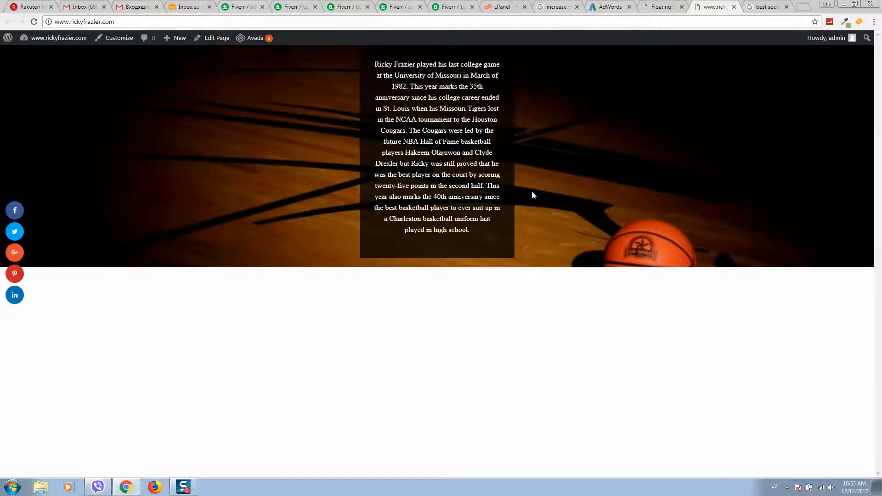
{"action": "mouse_move", "coordinate": [423, 178]}
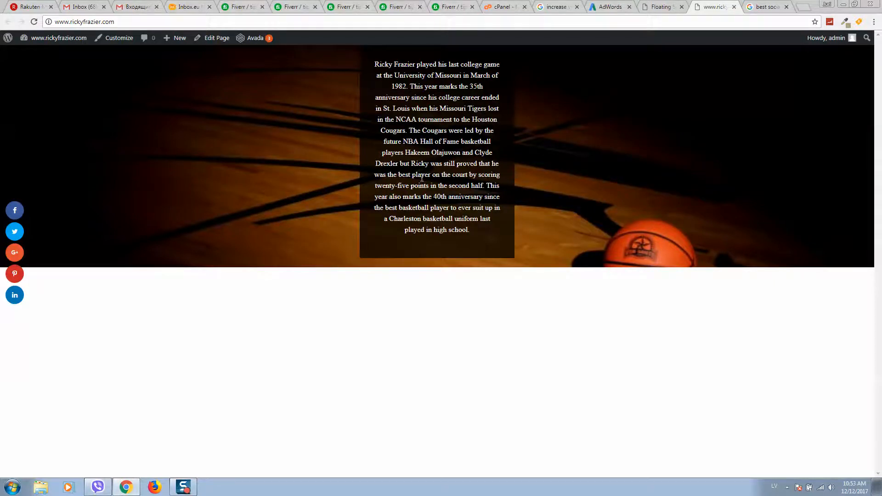